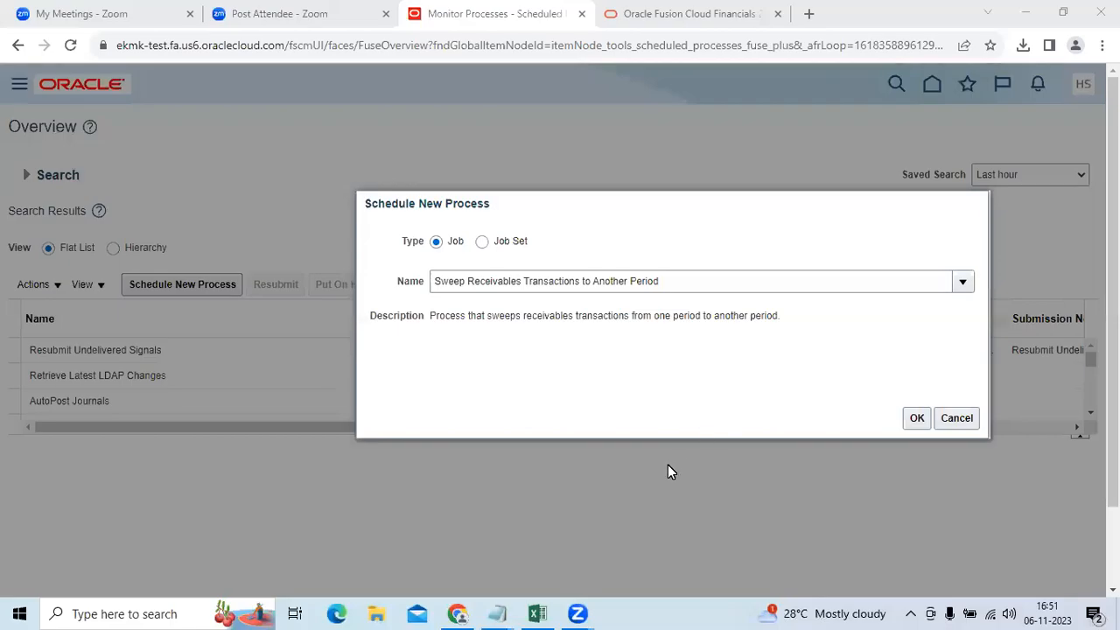
pyautogui.moveTo(646, 464)
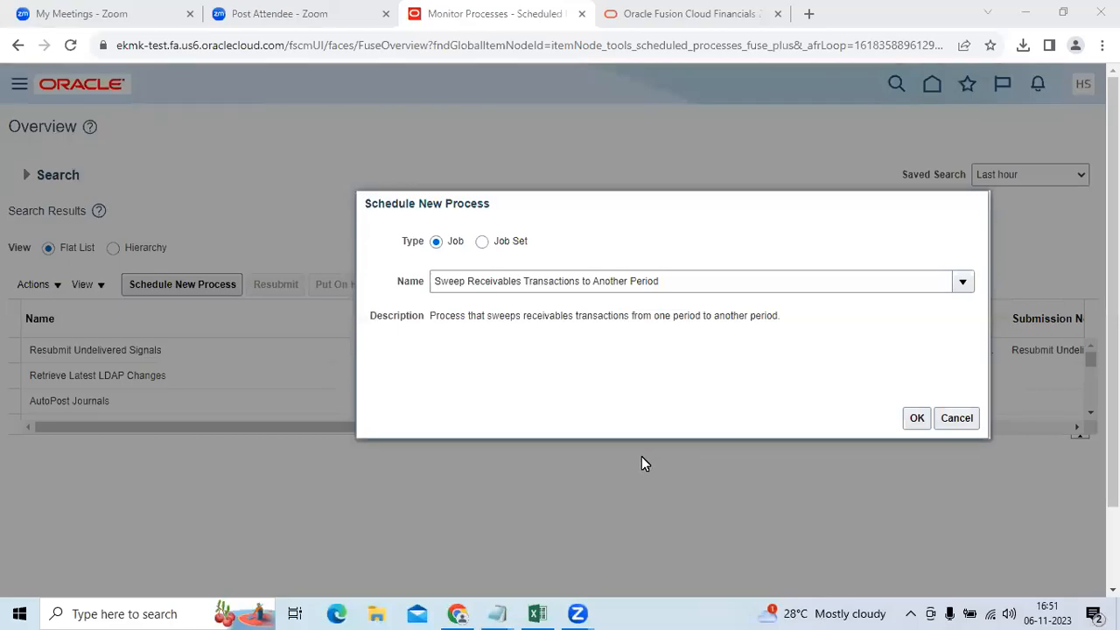
pyautogui.moveTo(578, 539)
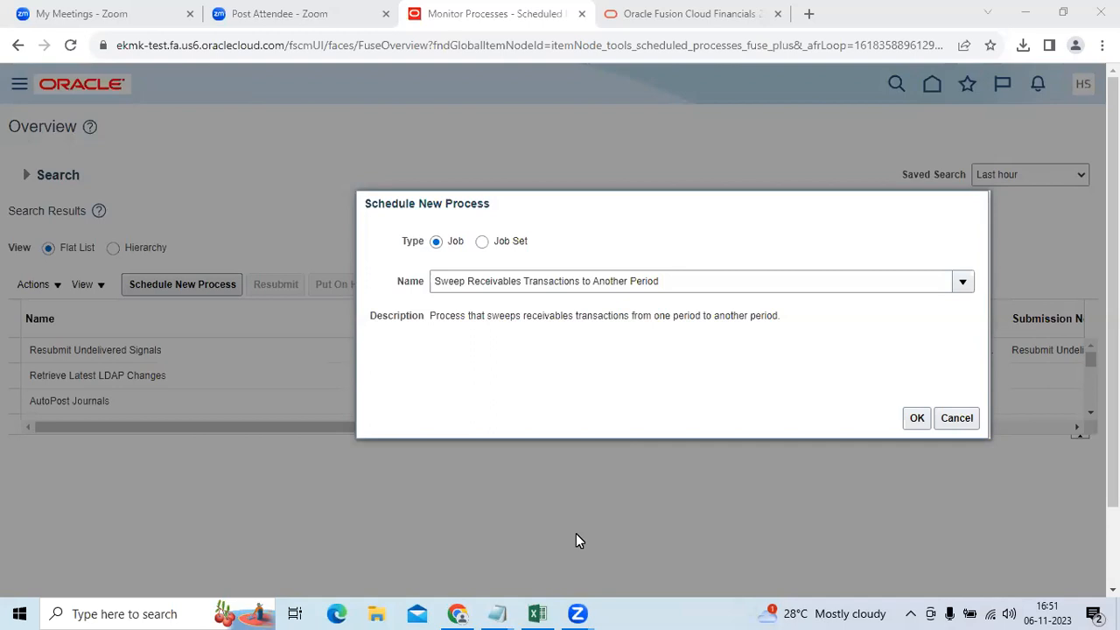
pyautogui.moveTo(537, 613)
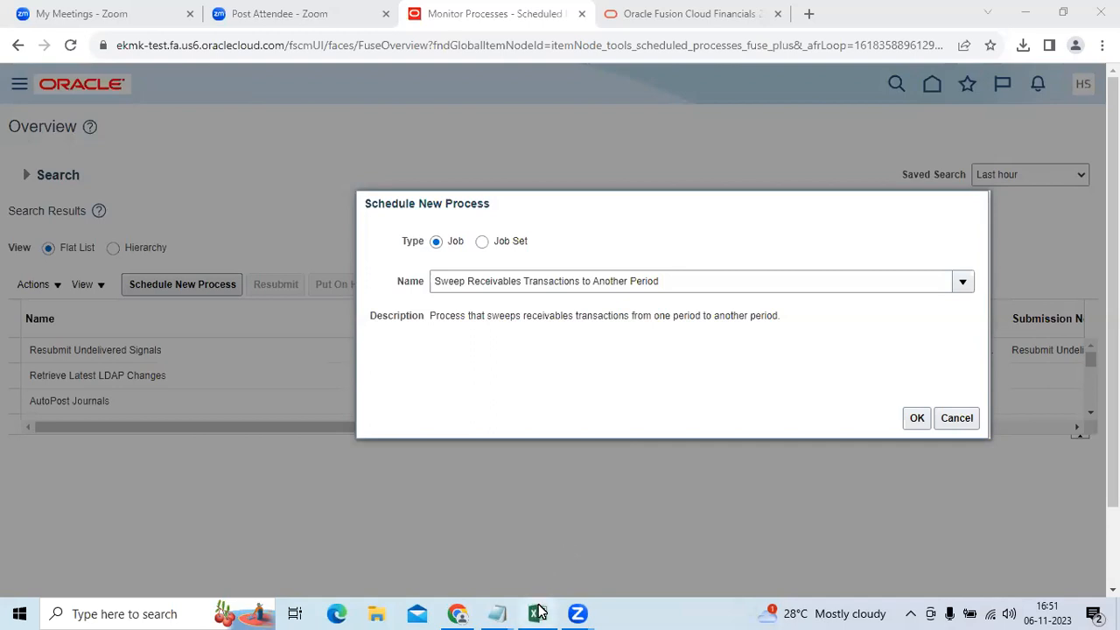
pyautogui.moveTo(560, 572)
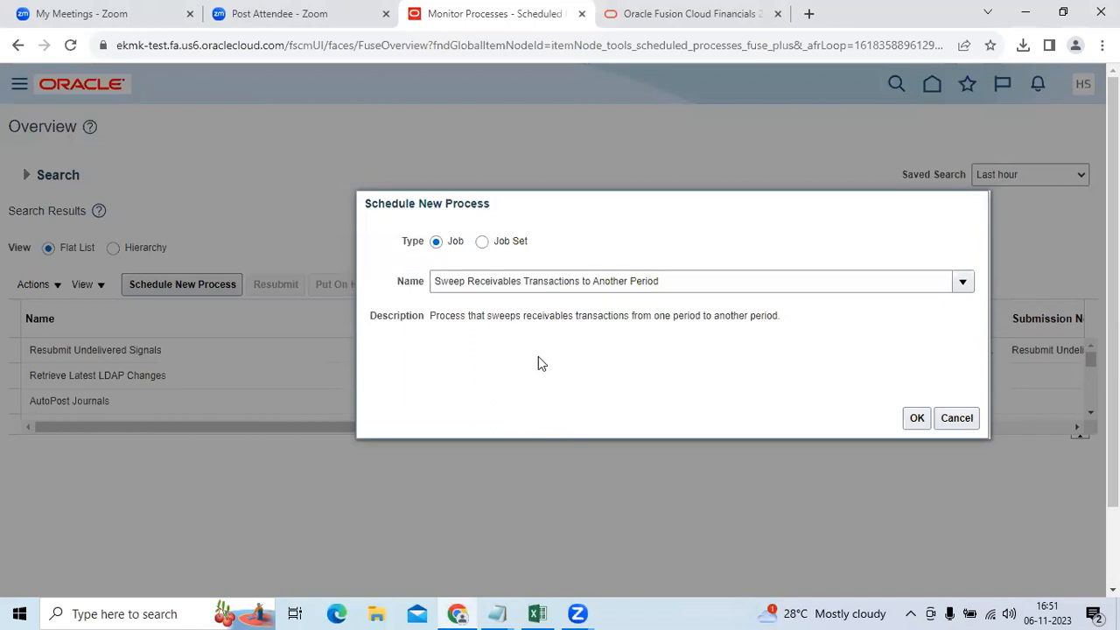
# Review the chosen job name, Sweep Receivables Transactions to Another Period, in the process name field.
pyautogui.click(680, 281)
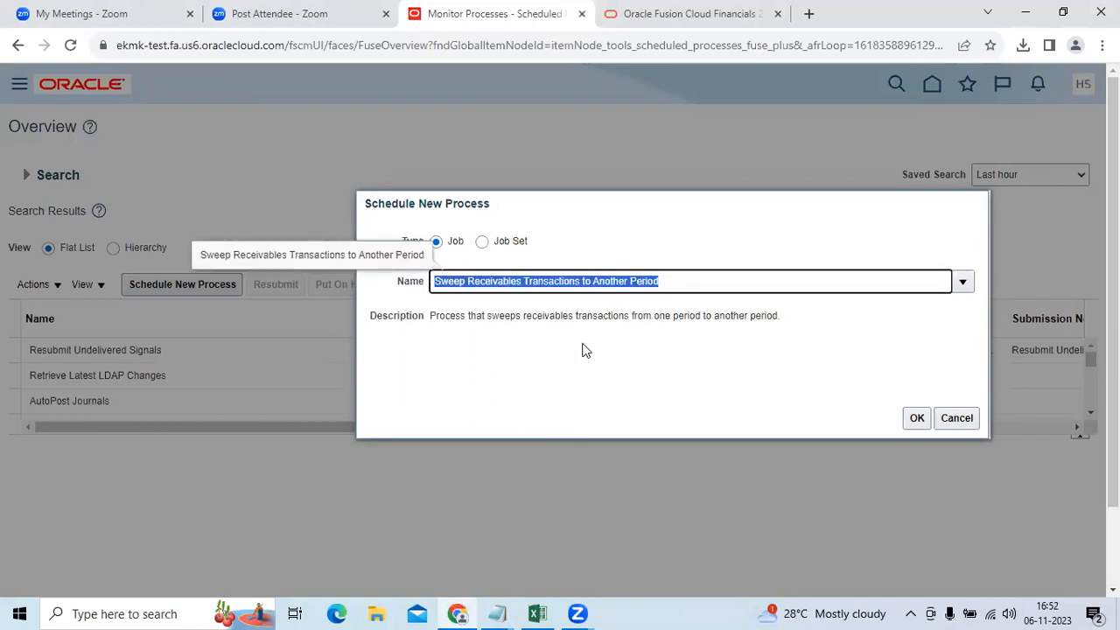
pyautogui.moveTo(577, 378)
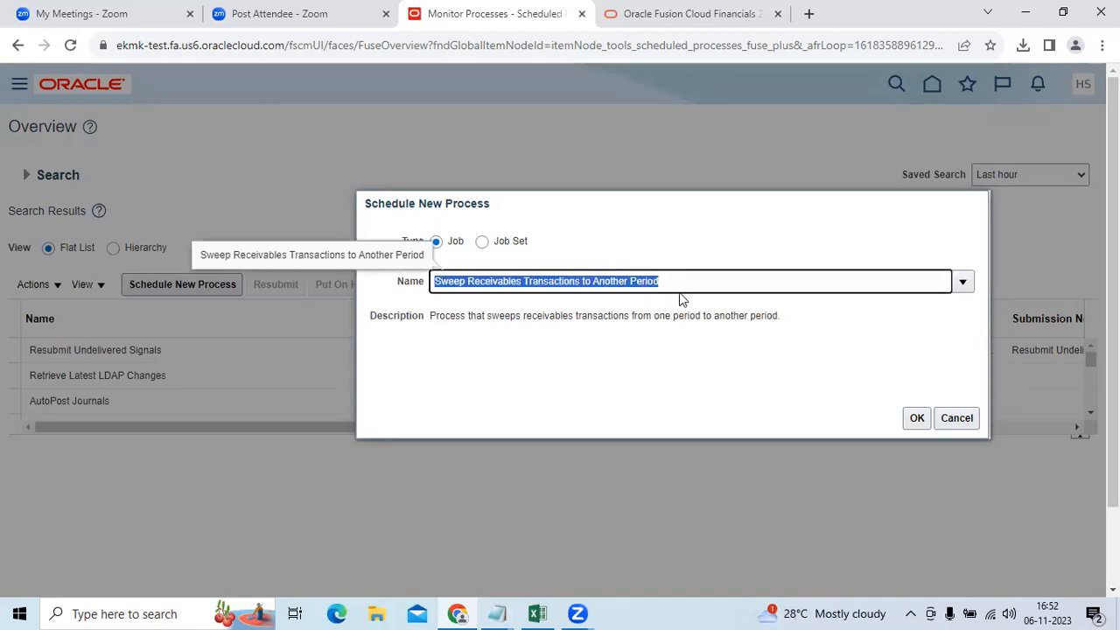
pyautogui.click(650, 315)
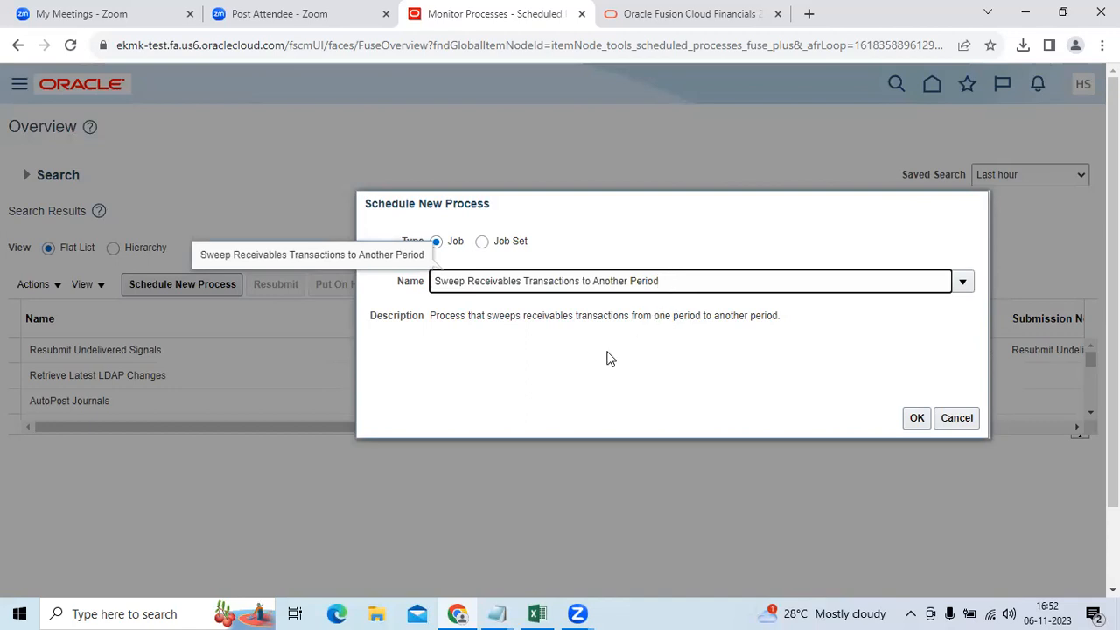
pyautogui.moveTo(565, 334)
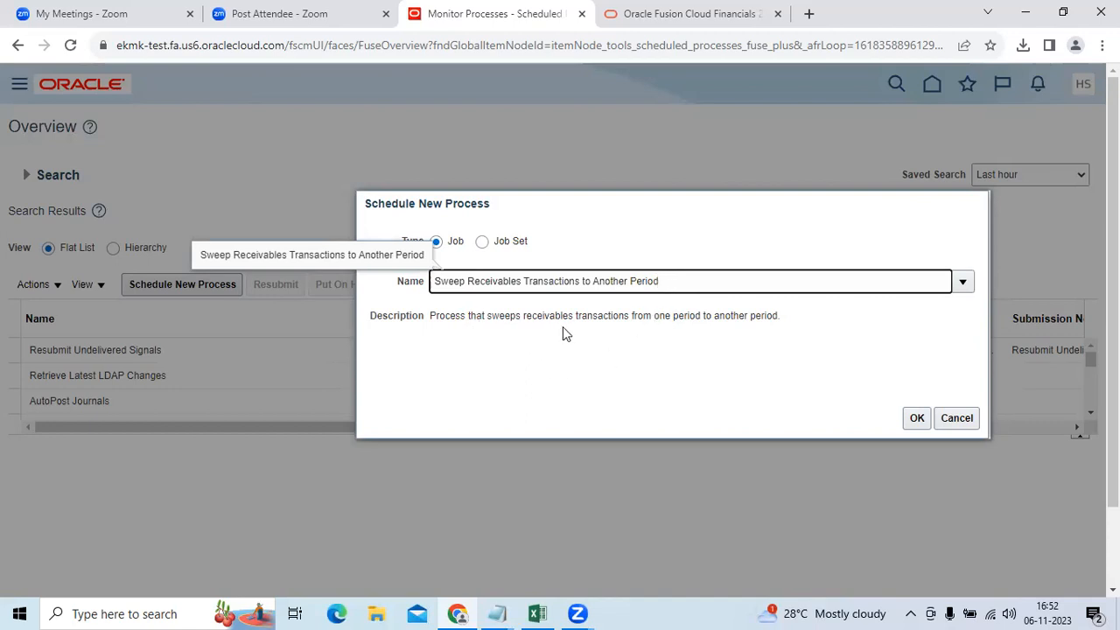
pyautogui.moveTo(671, 330)
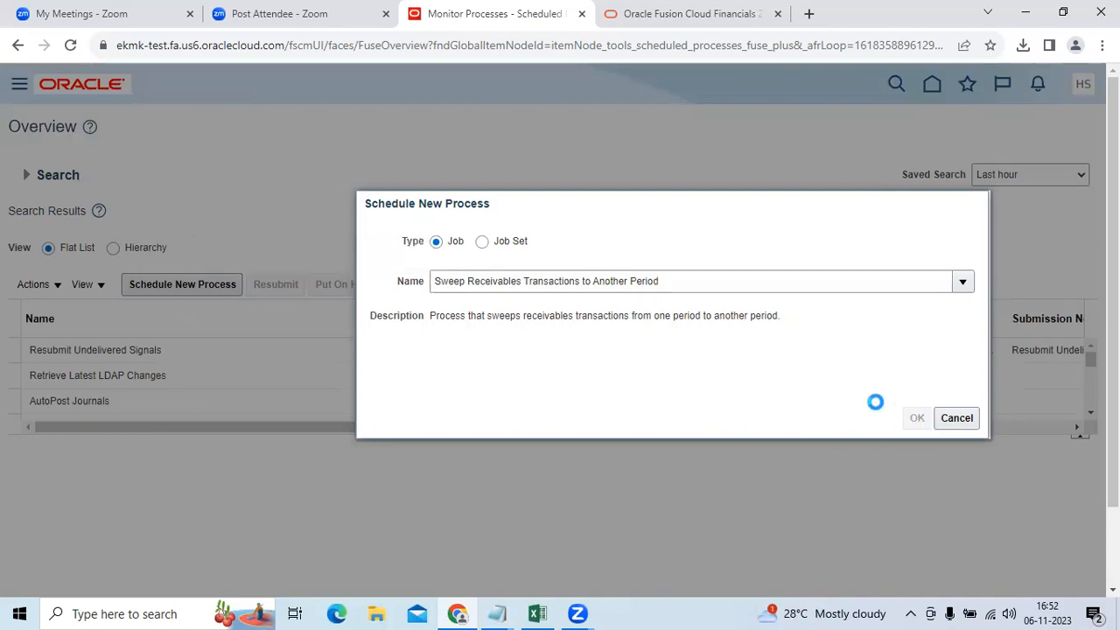
# Search the ledger list (trying PCC, then 08) and choose 08AANA USA Primary Ledger.
pyautogui.click(916, 417)
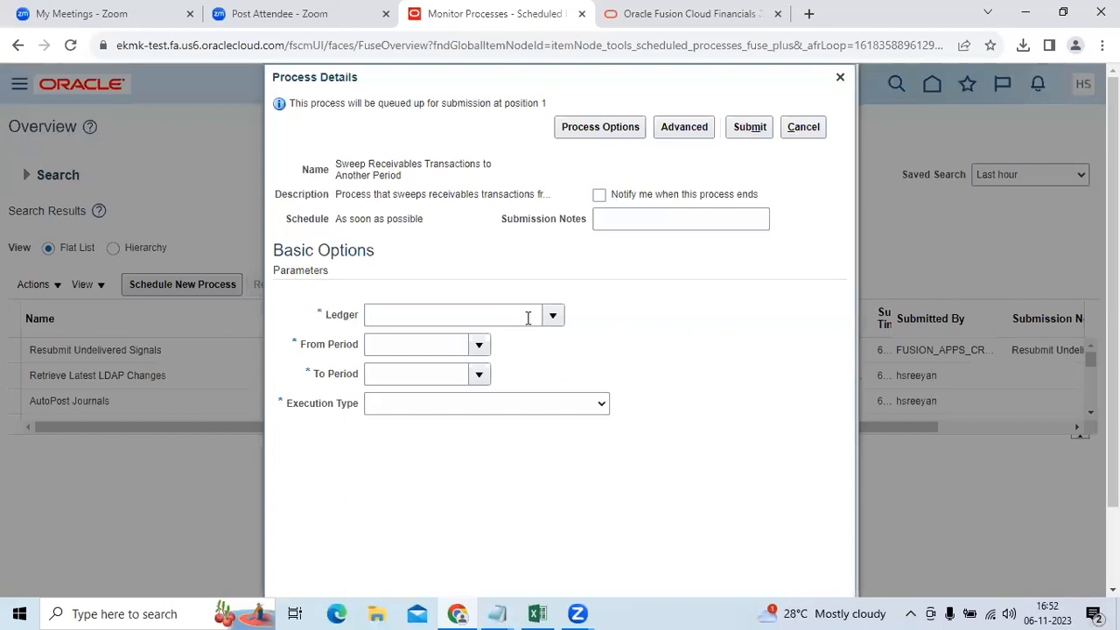
pyautogui.click(552, 315)
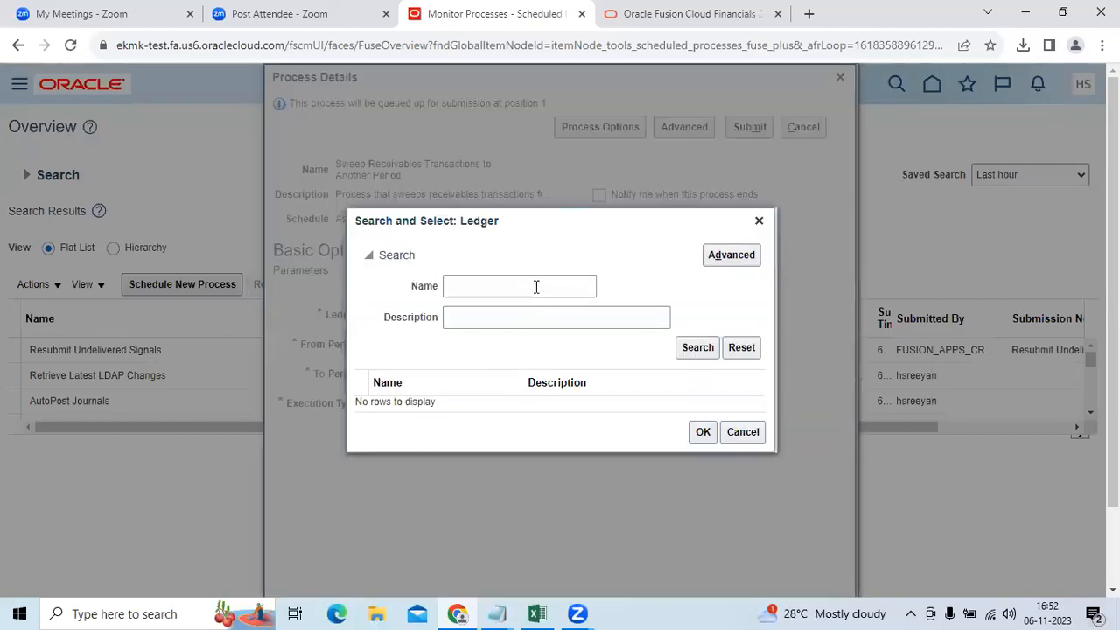
pyautogui.write('PCC')
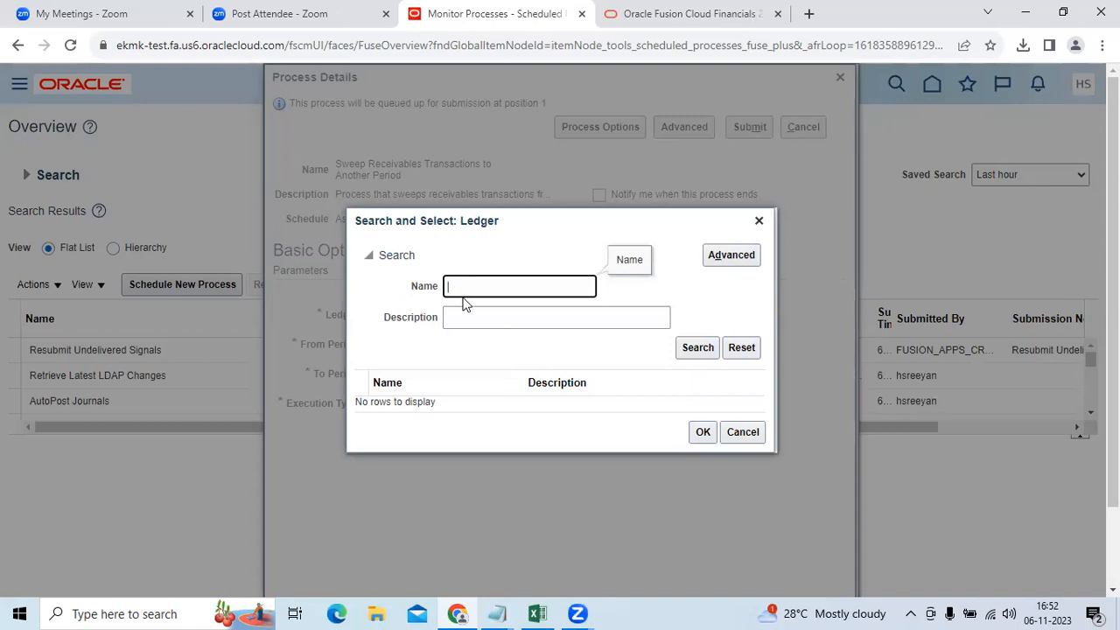
pyautogui.write('08')
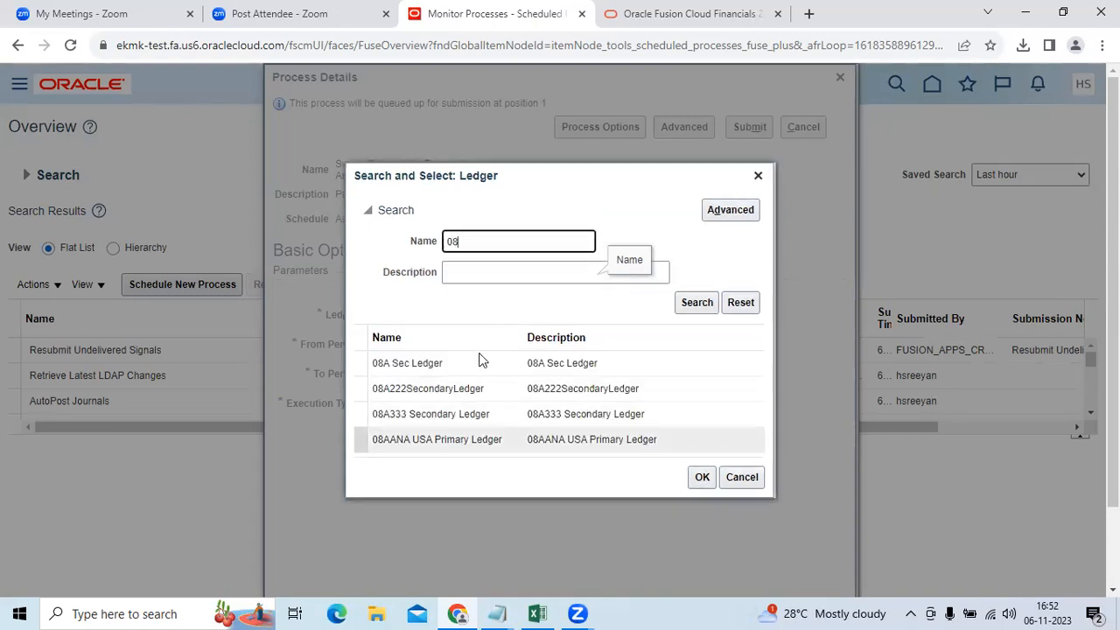
pyautogui.click(701, 477)
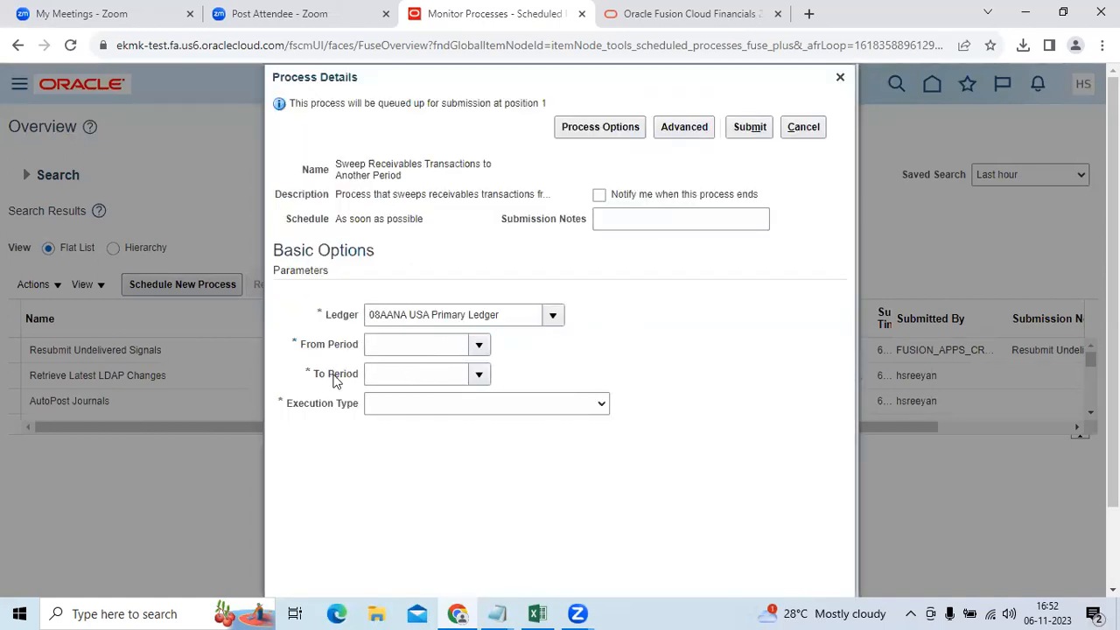
# Set Execution Type to 'Sweep transactions to next accounting period'.
pyautogui.click(479, 374)
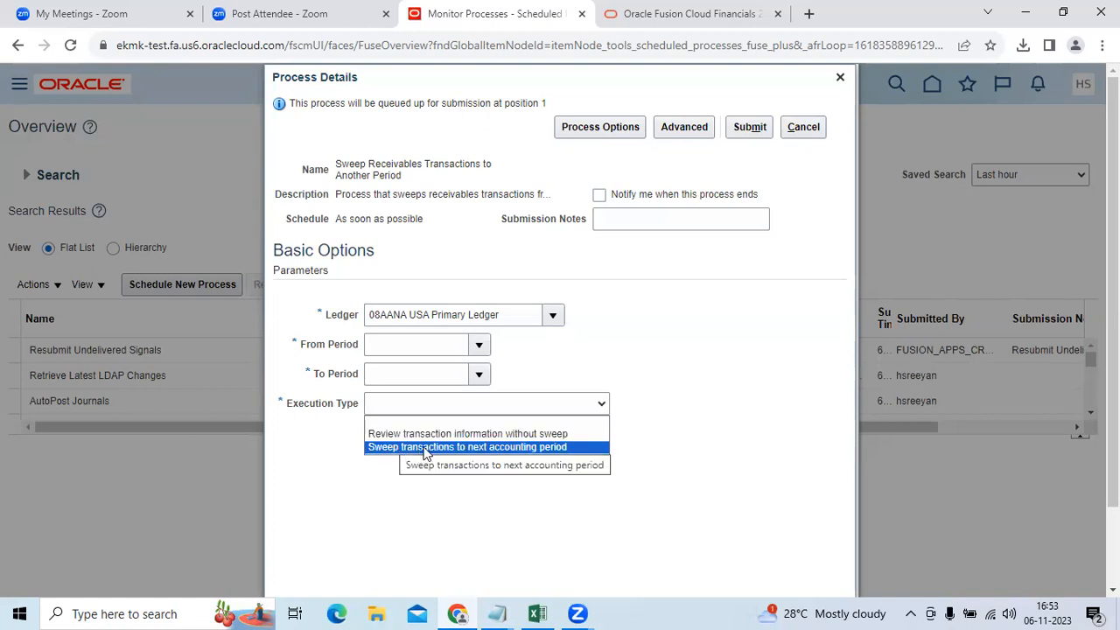
pyautogui.click(467, 446)
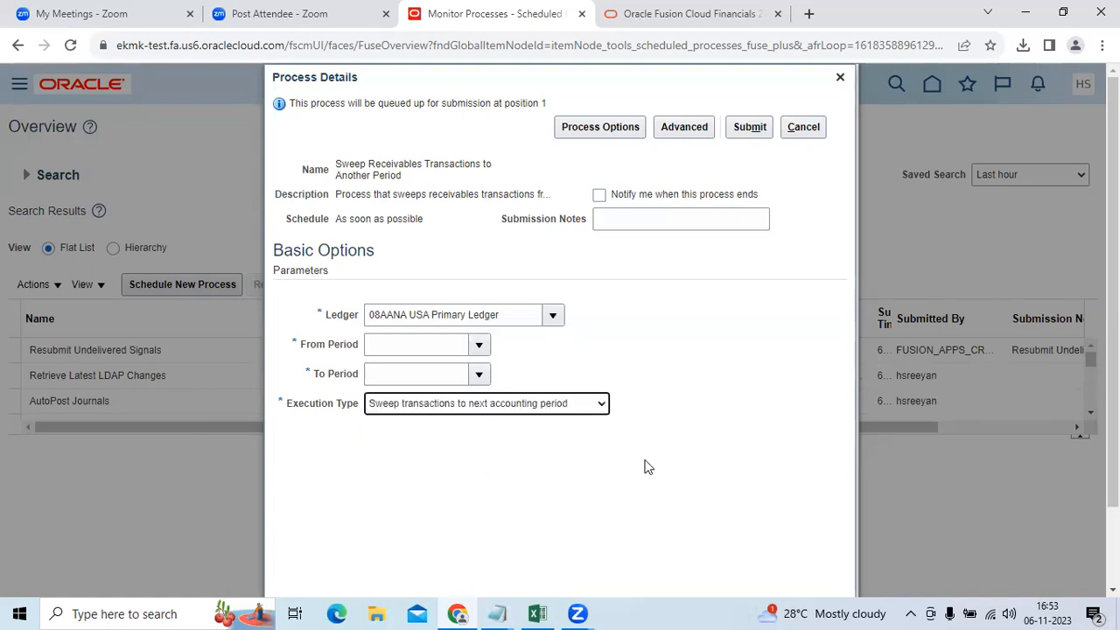
pyautogui.moveTo(497, 442)
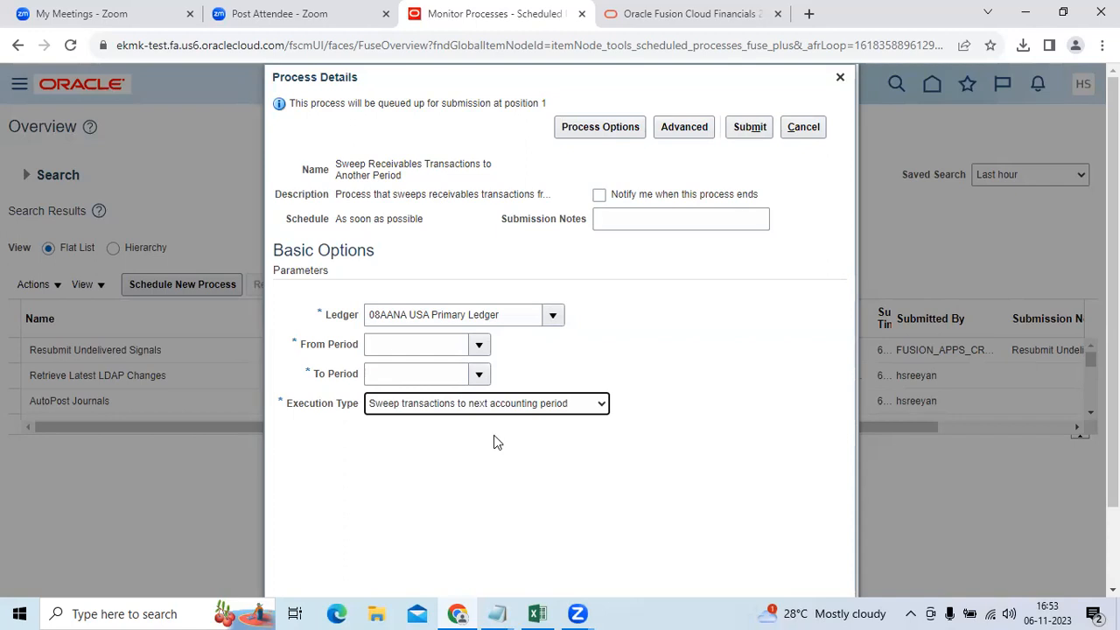
pyautogui.moveTo(675, 281)
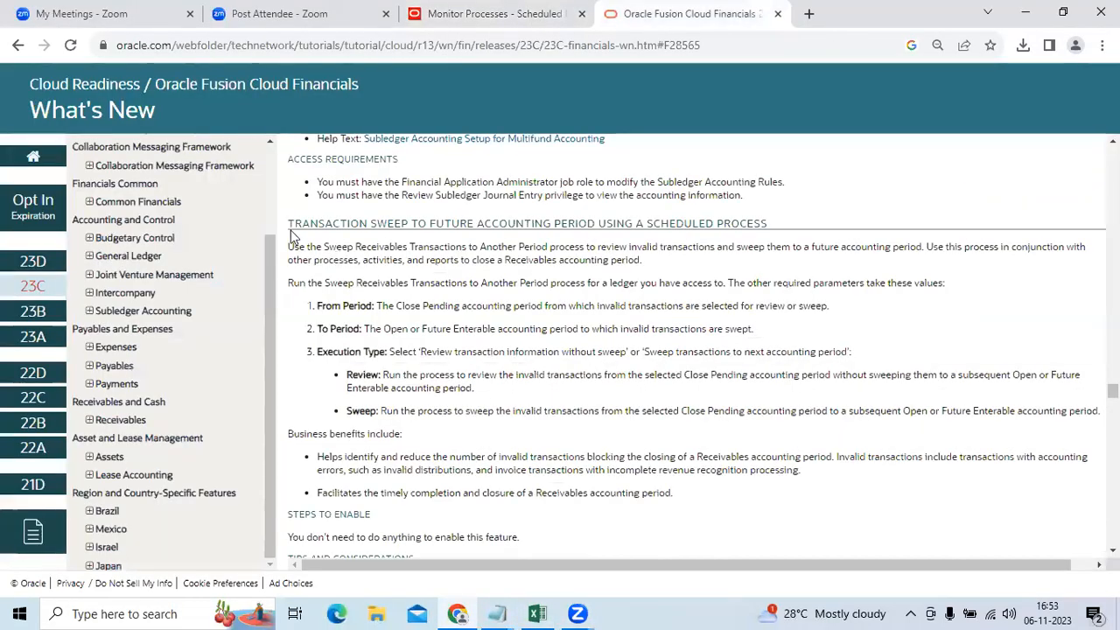
# Highlight the Transaction Sweep feature notes, then scroll to the tips and access requirements.
pyautogui.moveTo(289, 223); pyautogui.dragTo(336, 246)
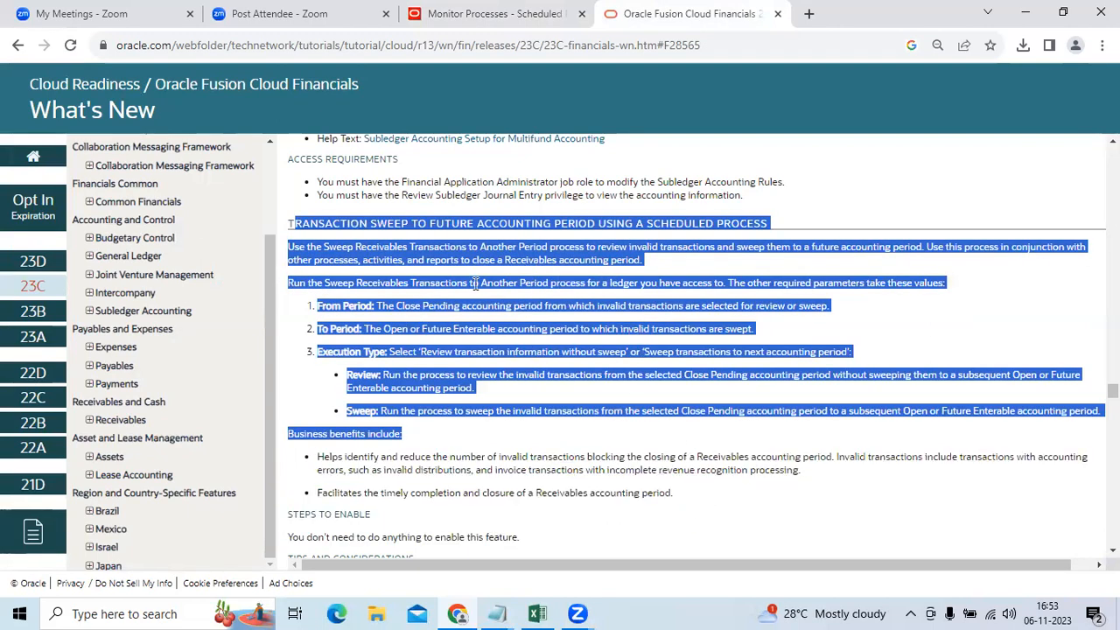
pyautogui.click(687, 478)
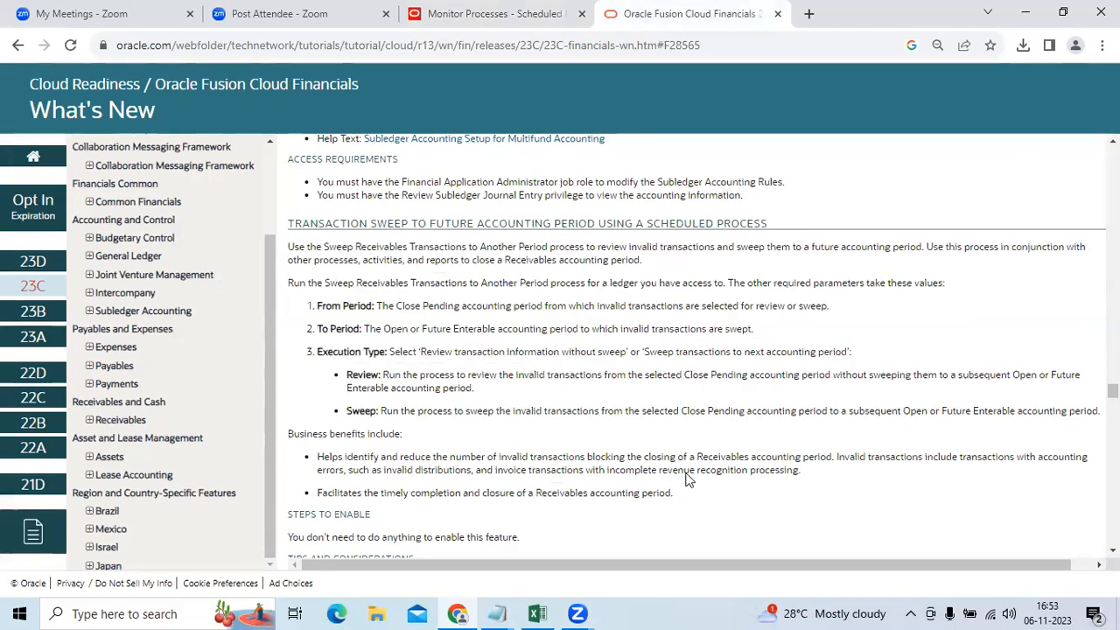
pyautogui.scroll(-3)
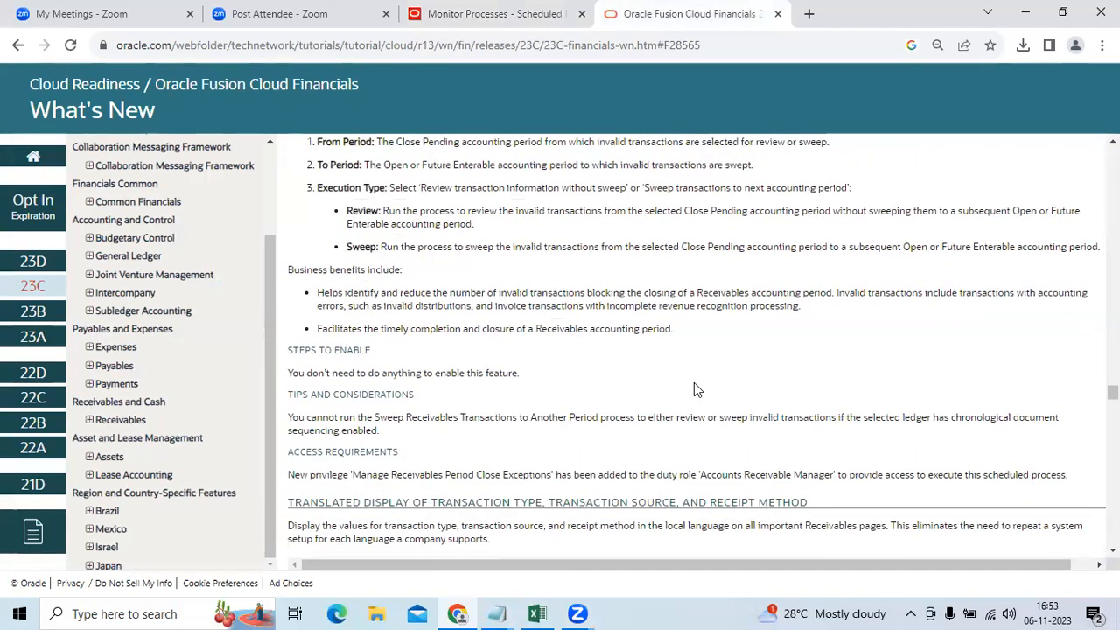
pyautogui.moveTo(659, 367)
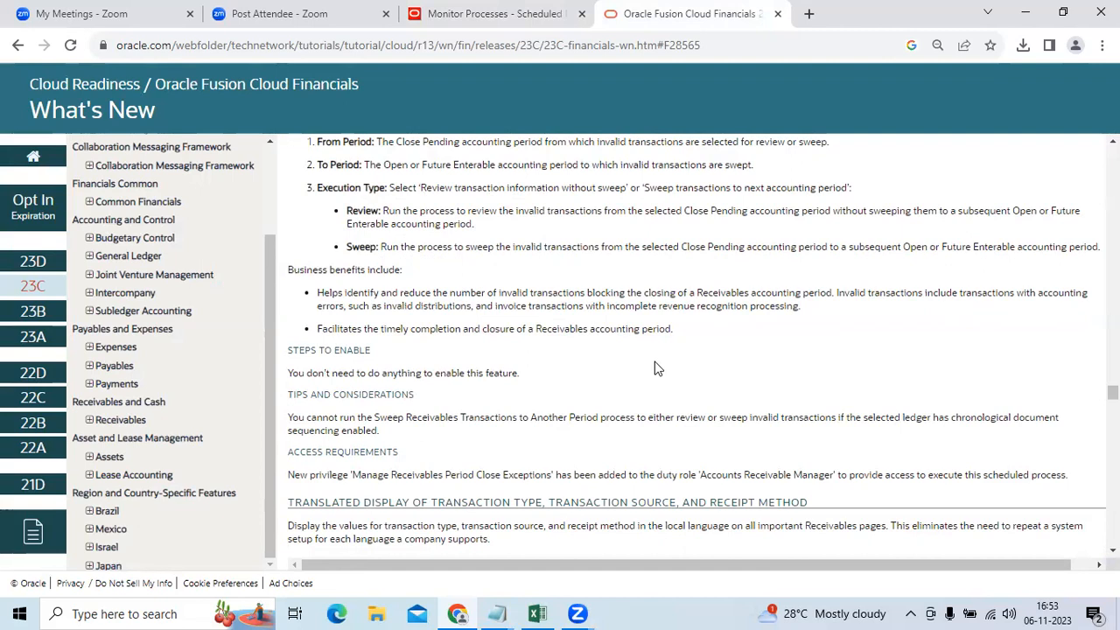
pyautogui.moveTo(687, 407)
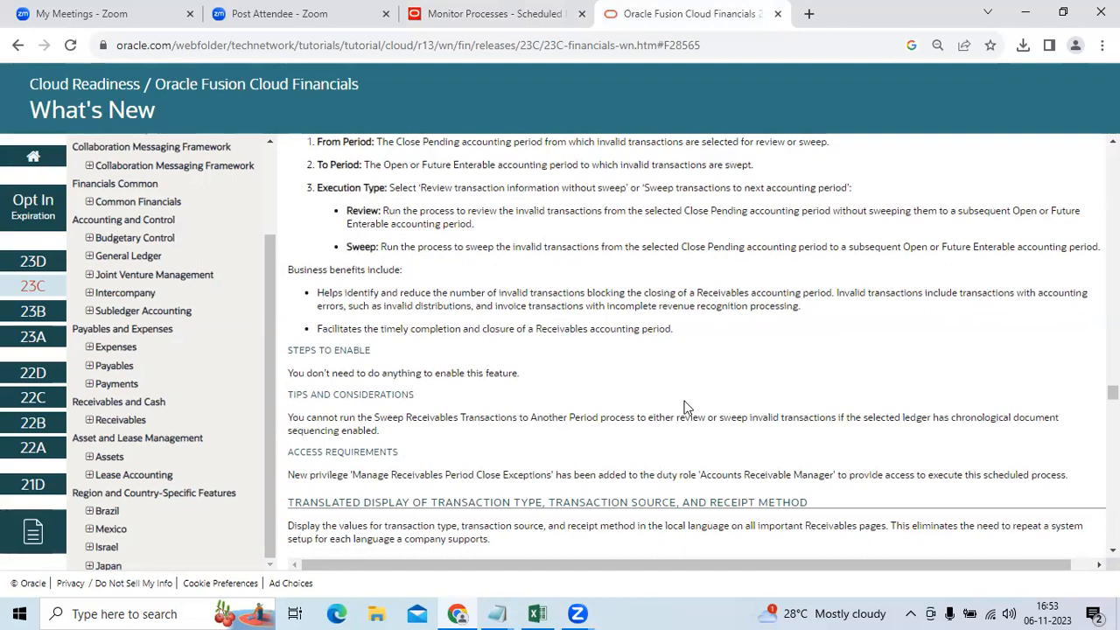
pyautogui.moveTo(557, 471)
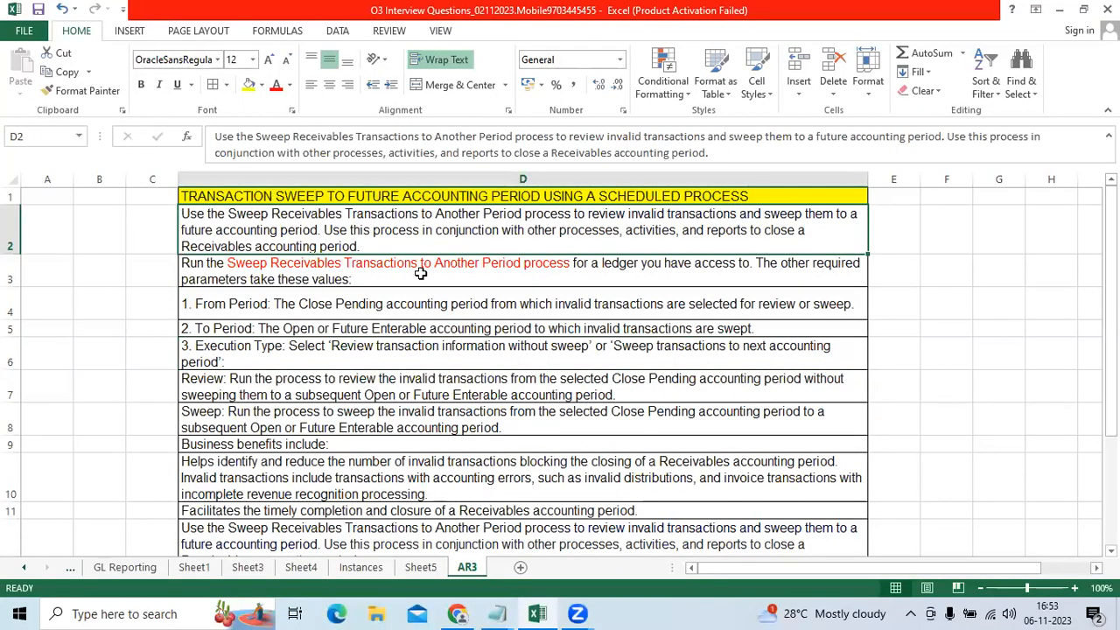
pyautogui.moveTo(461, 263)
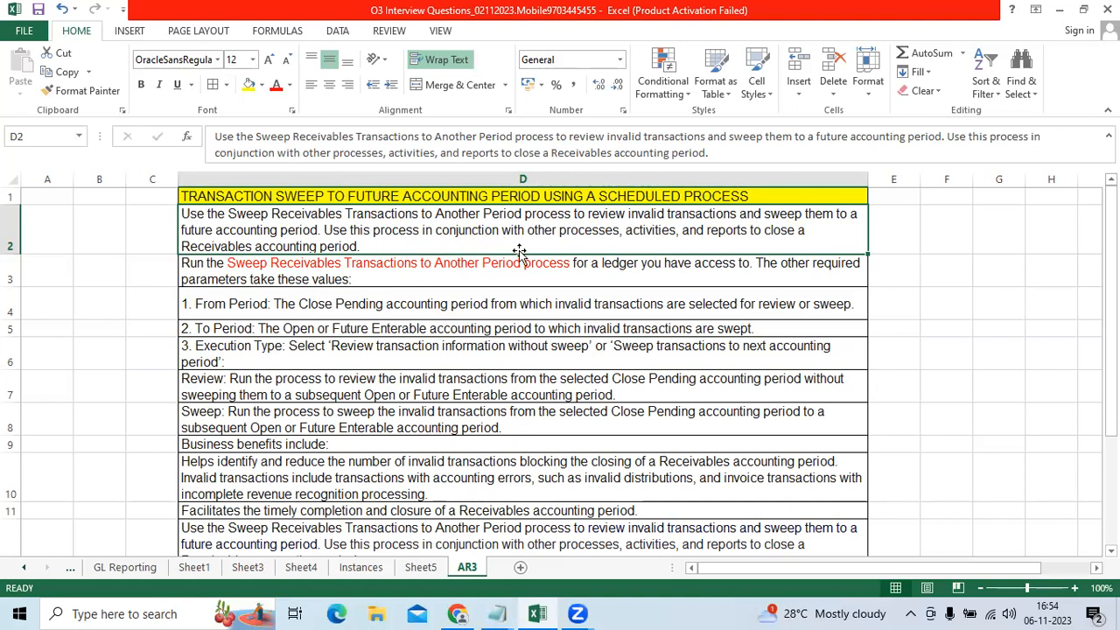
pyautogui.moveTo(538, 252)
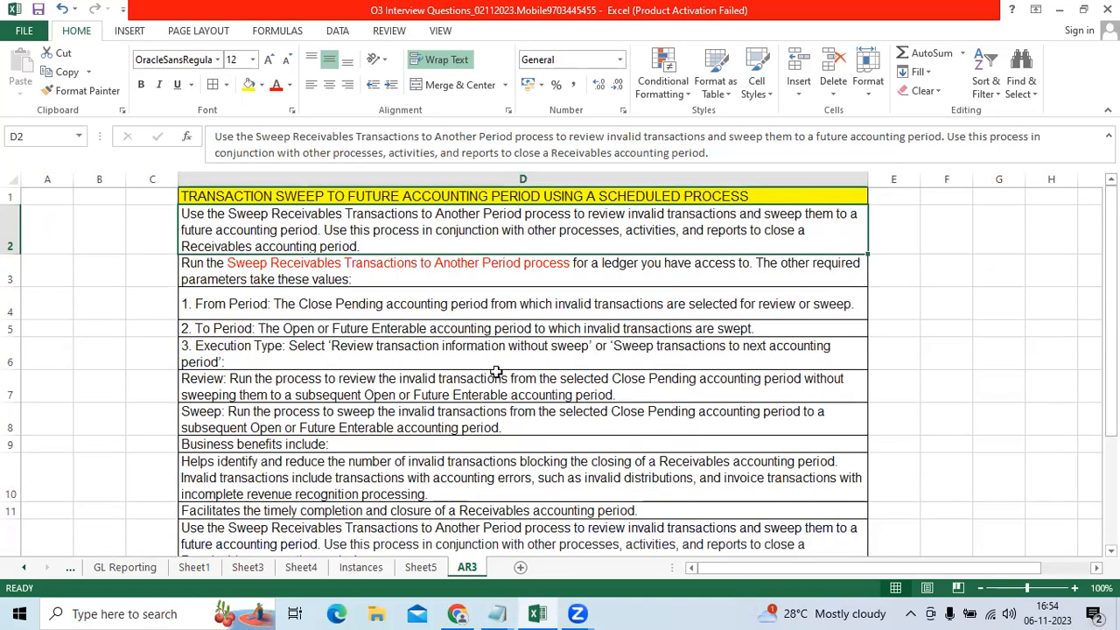
pyautogui.scroll(-3)
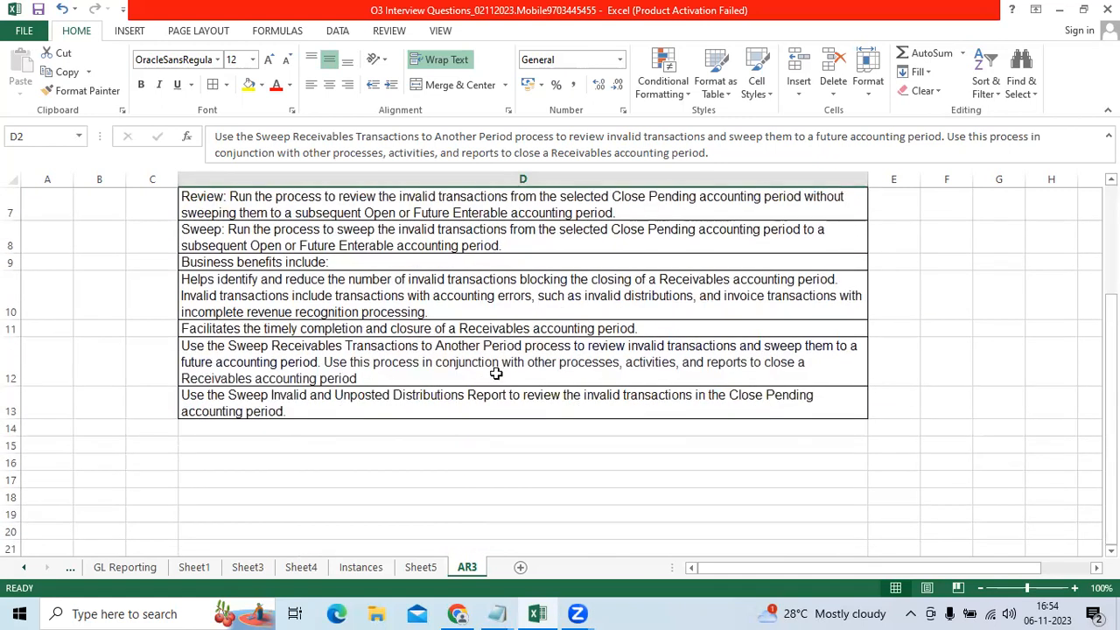